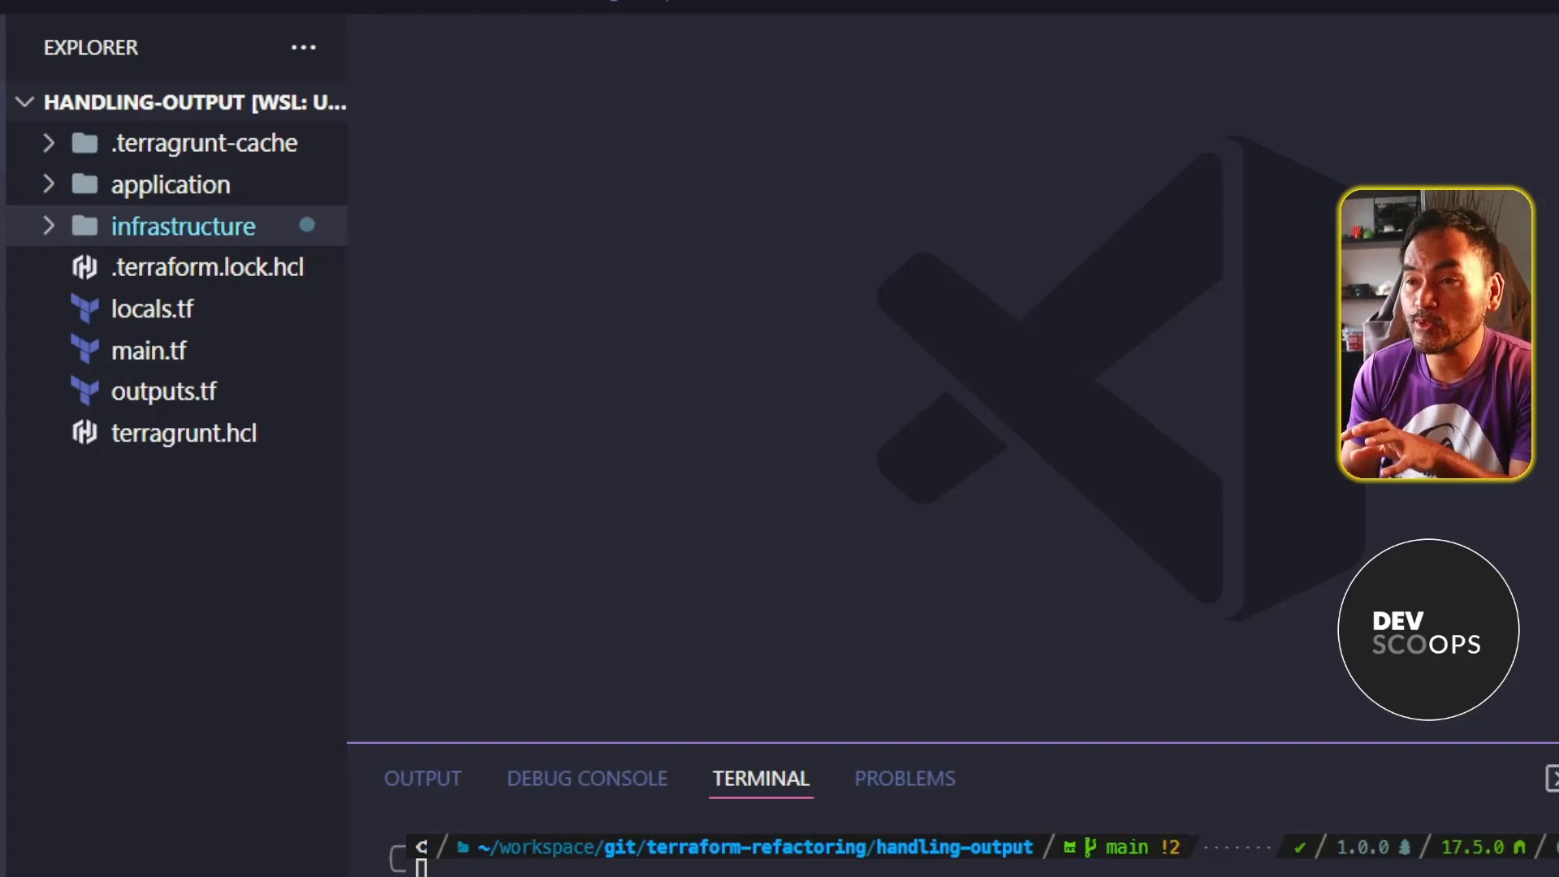
pyautogui.moveTo(366, 362)
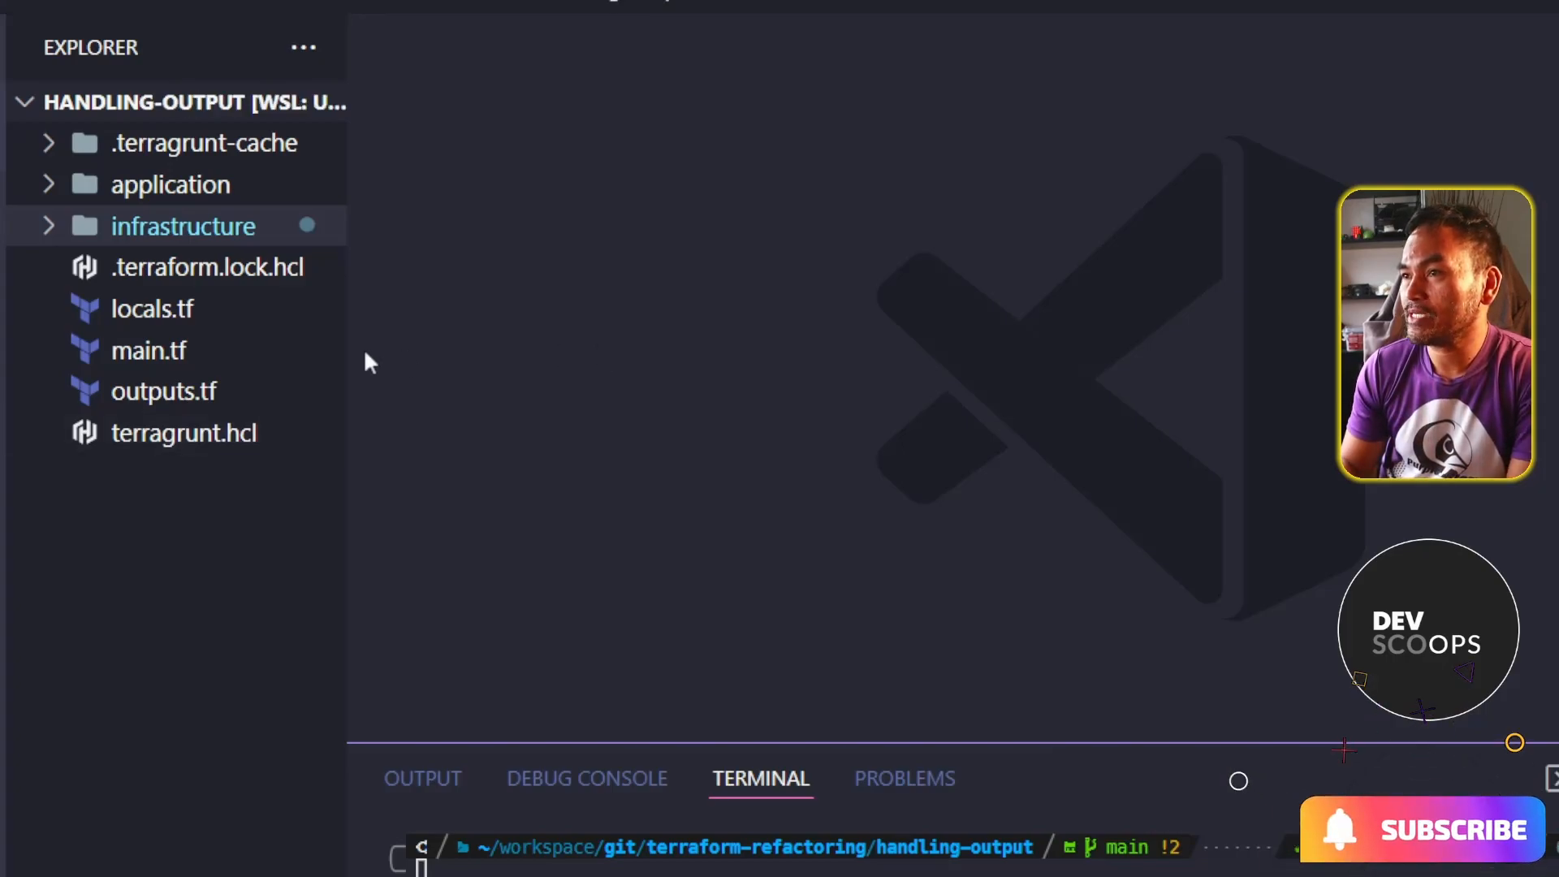
# Expand the infrastructure folder and open main.tf
pyautogui.click(182, 226)
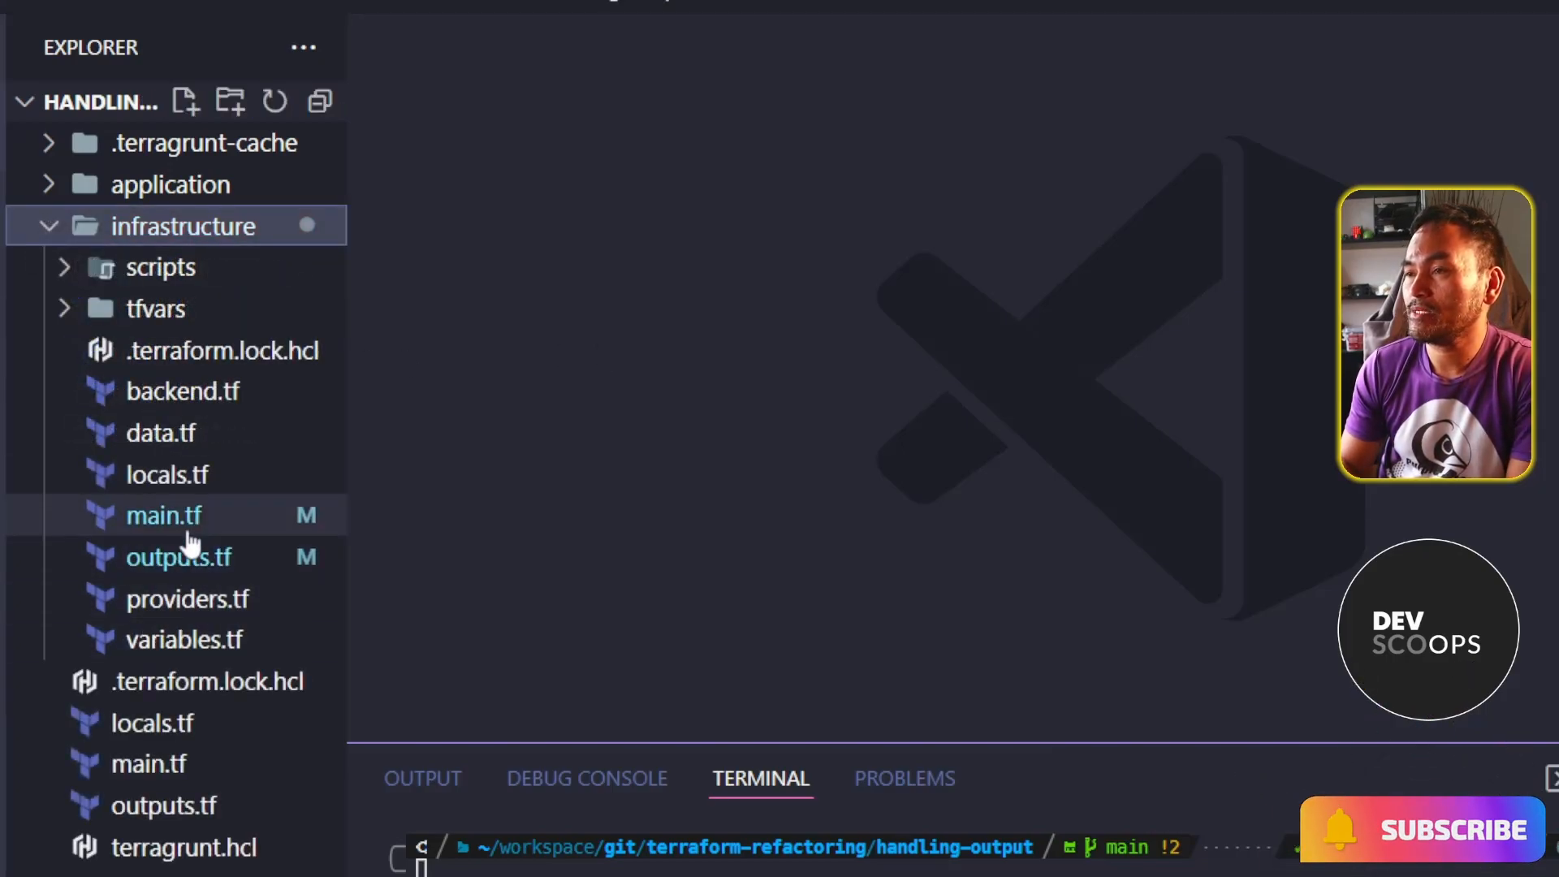
pyautogui.click(164, 515)
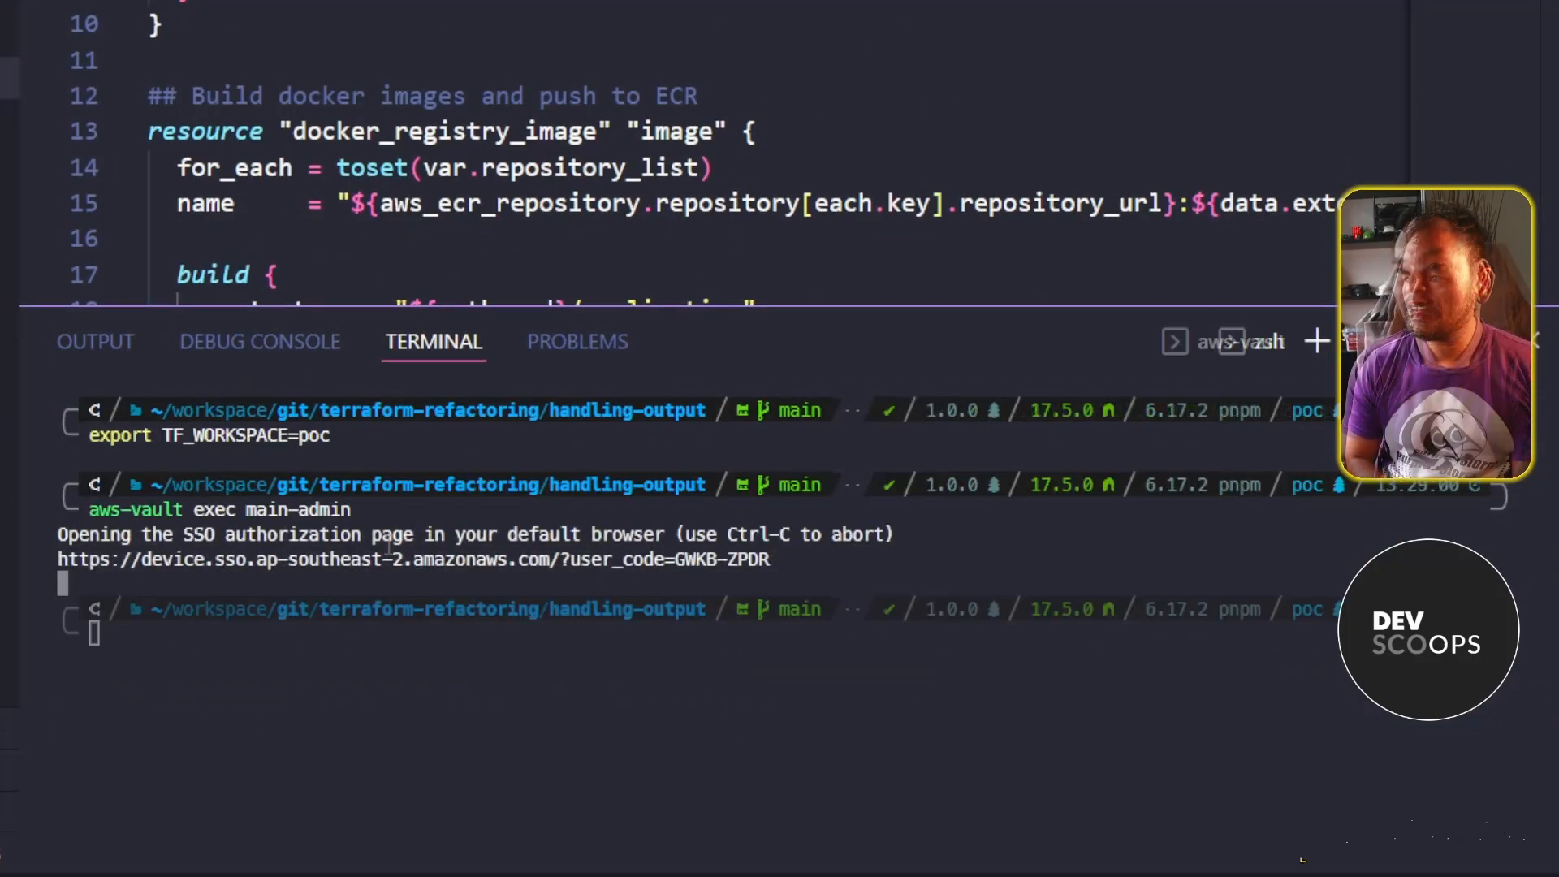
# Run terragrunt plan to view the current for_each-based plan
pyautogui.write('terragrunt plan')
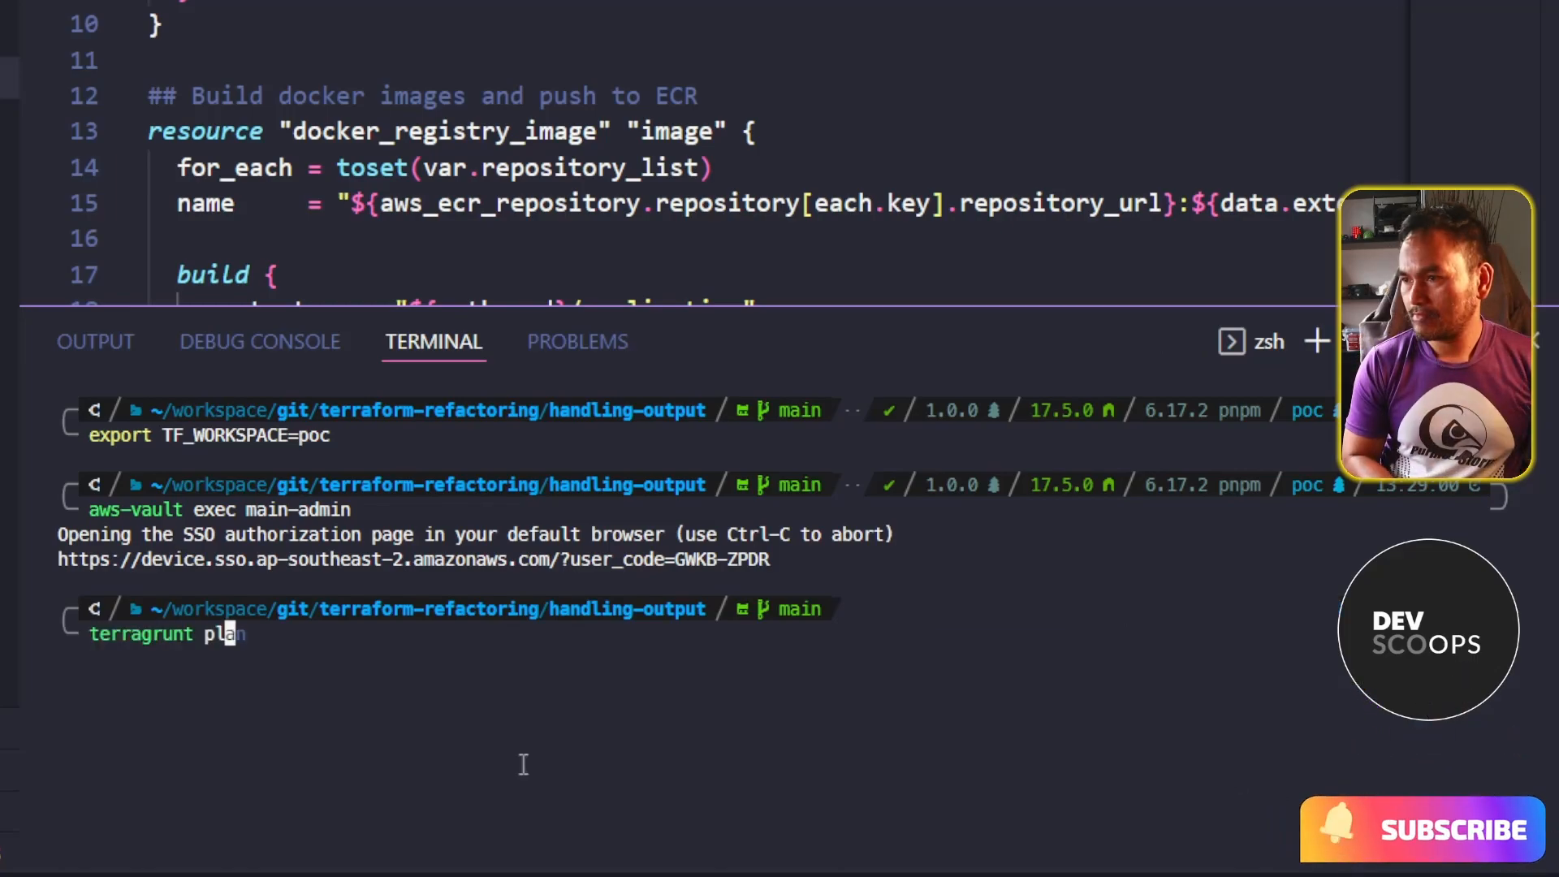
pyautogui.press('Return')
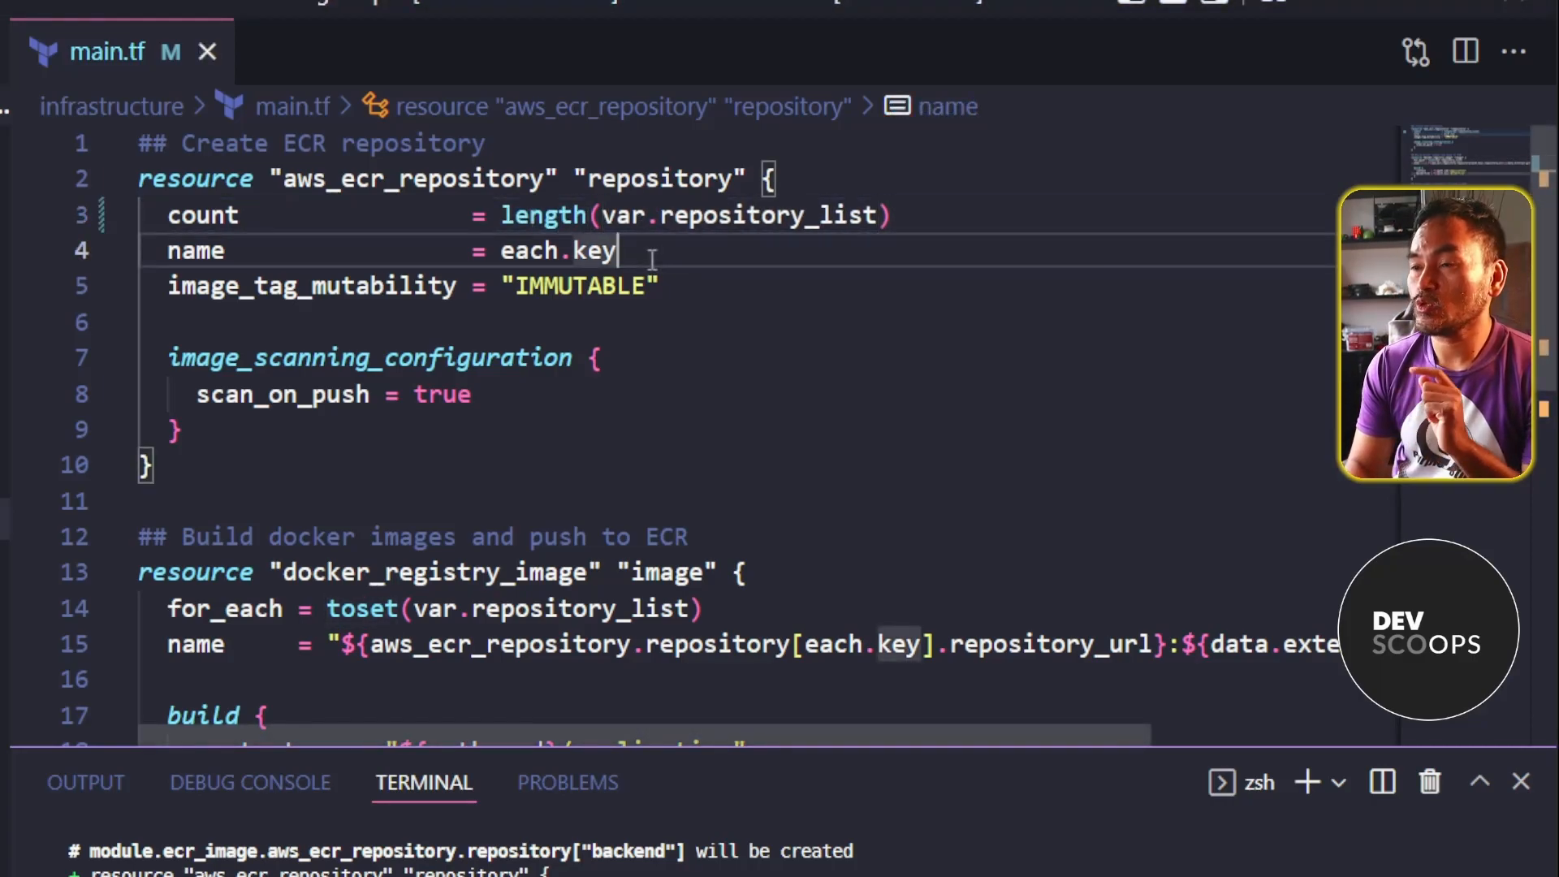
# Replace each.key in the repository name with element(var.repository_list, count.index)
pyautogui.press('Backspace')
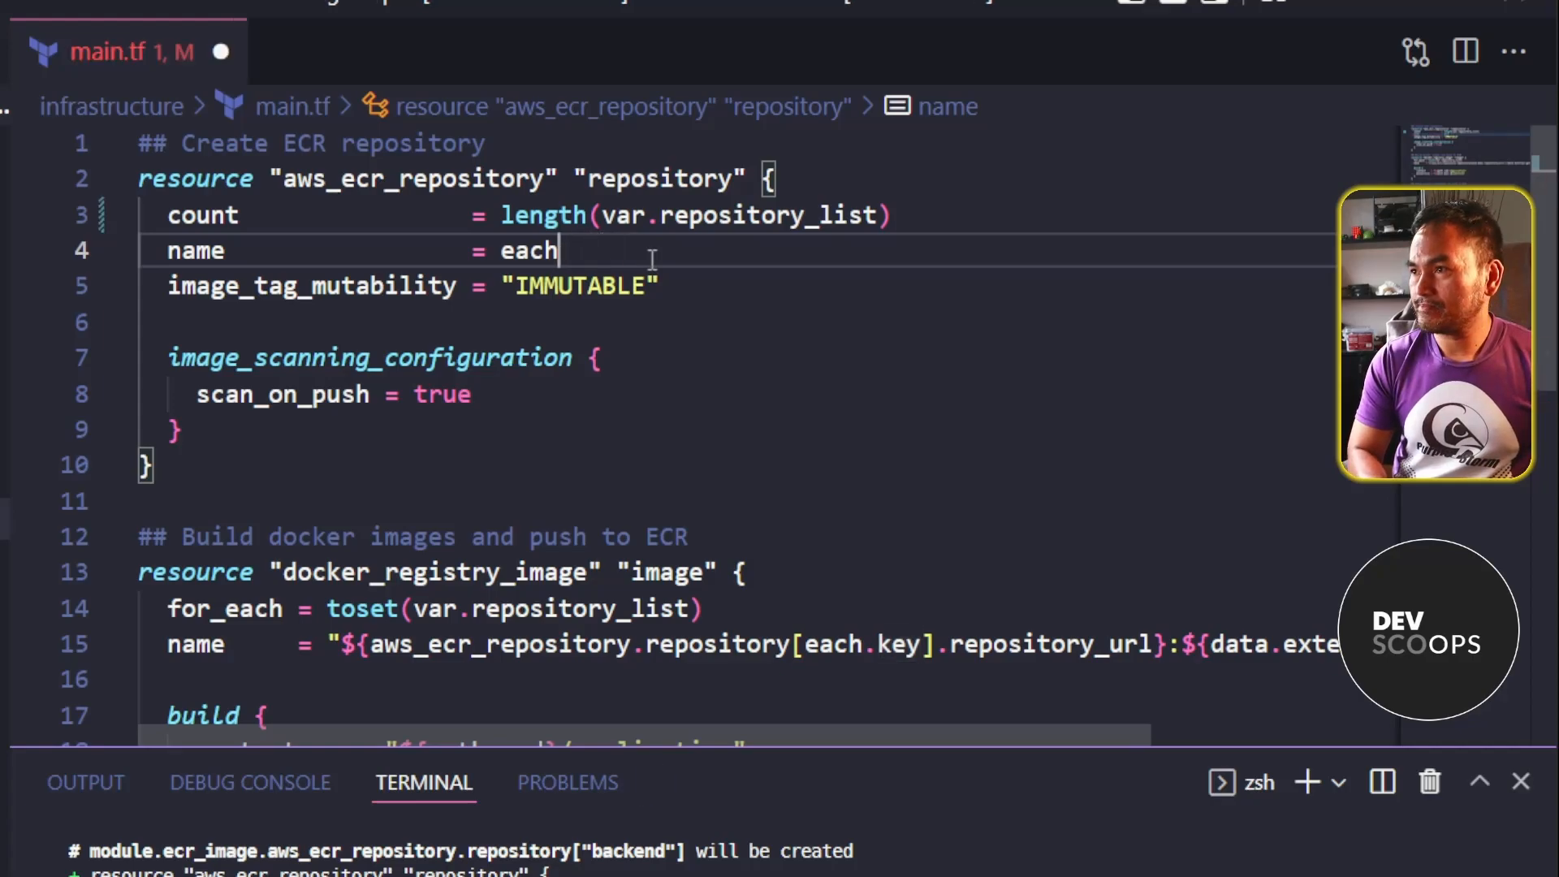
pyautogui.press('Backspace')
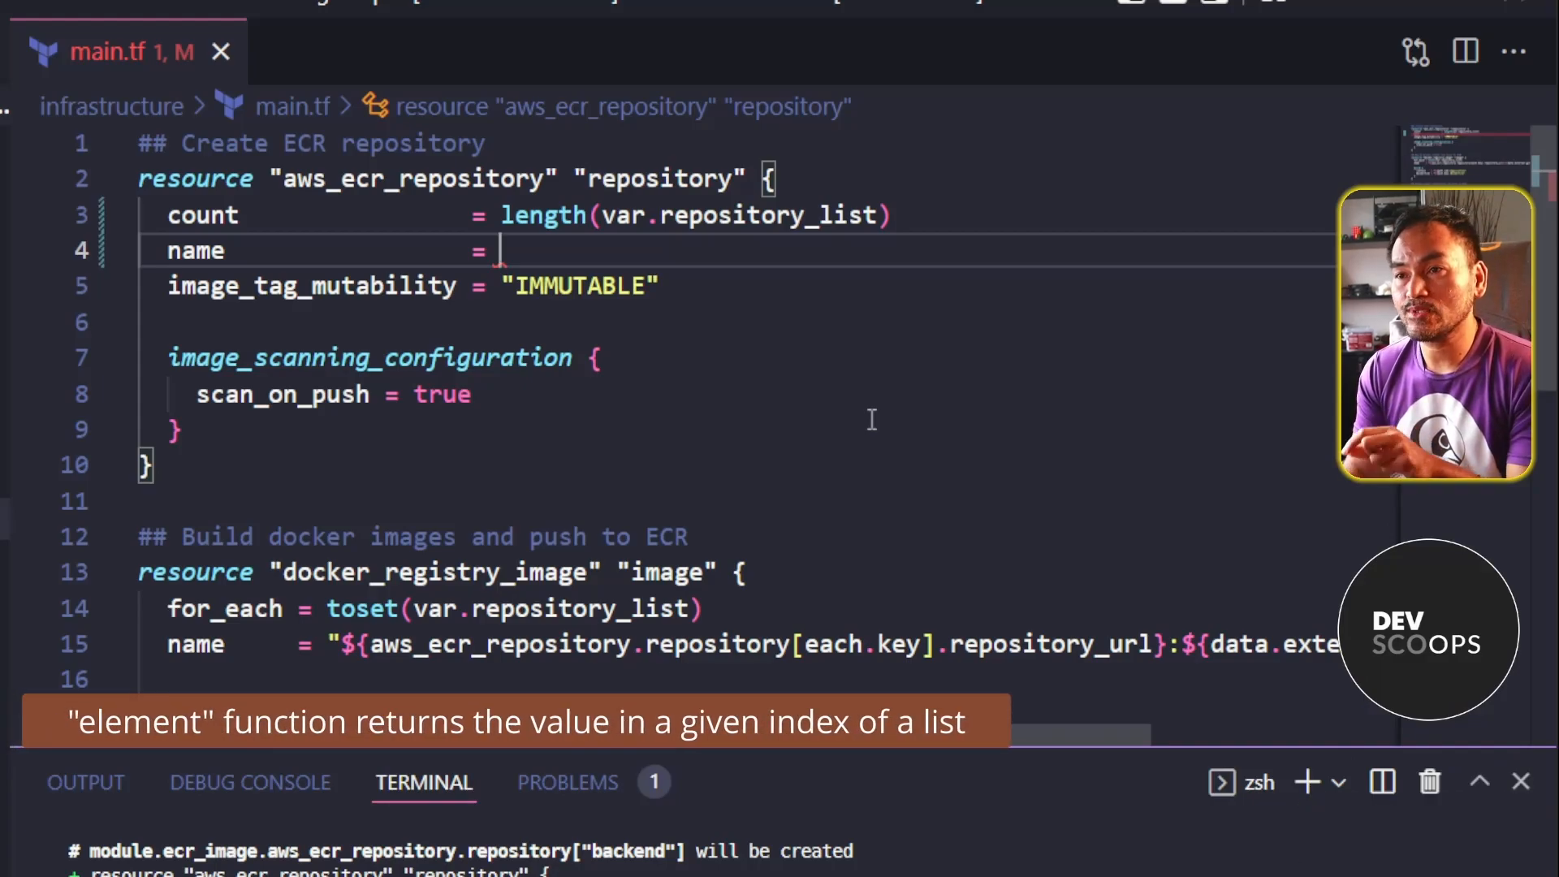
pyautogui.write('ele')
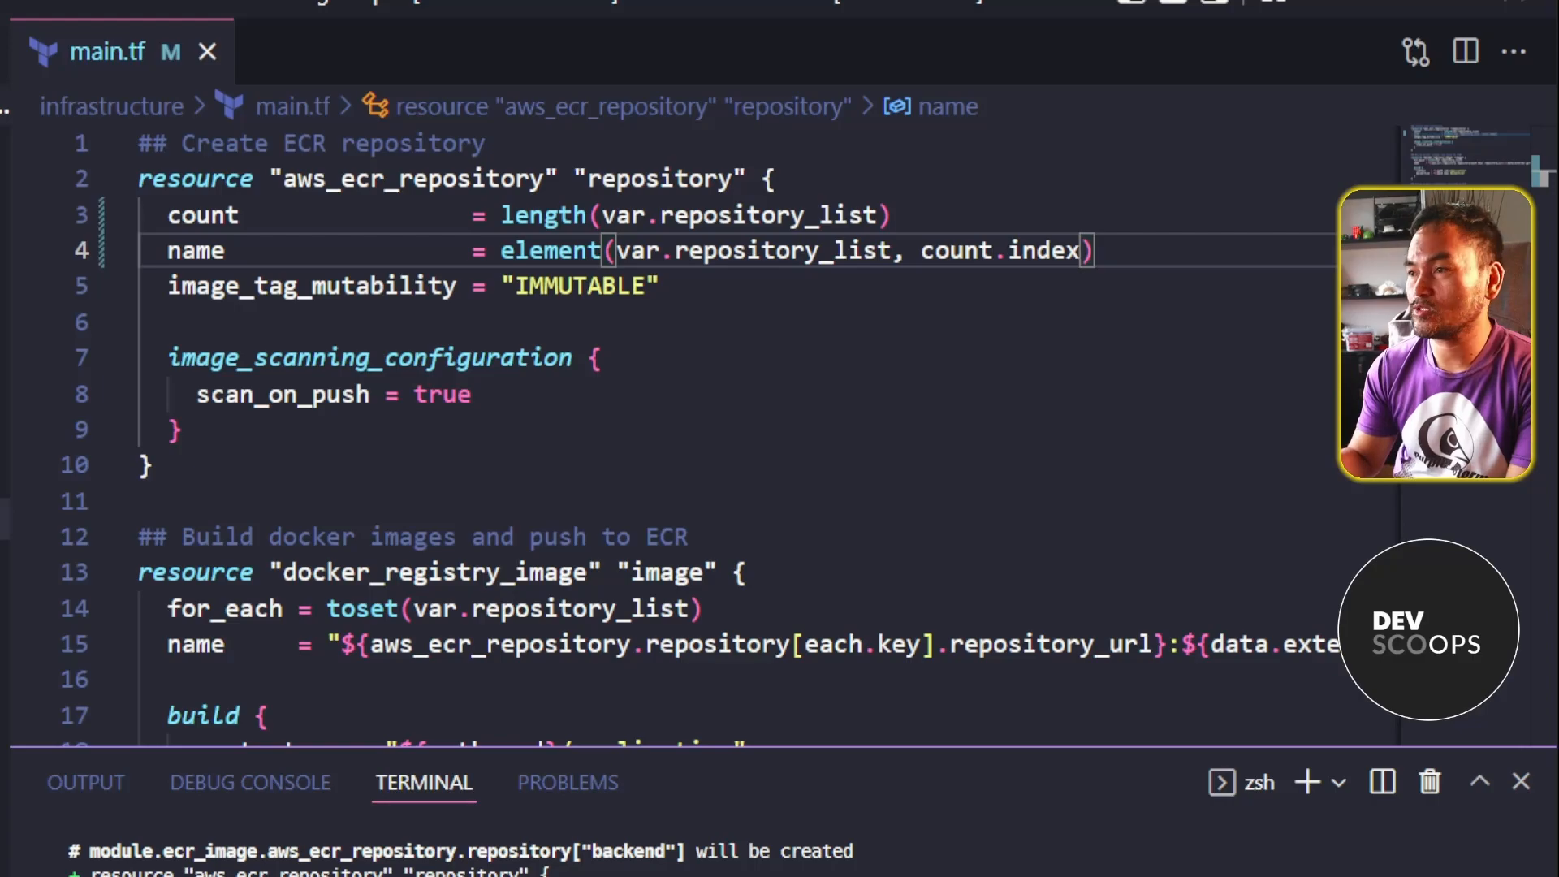
pyautogui.scroll(-3)
pyautogui.write('count')
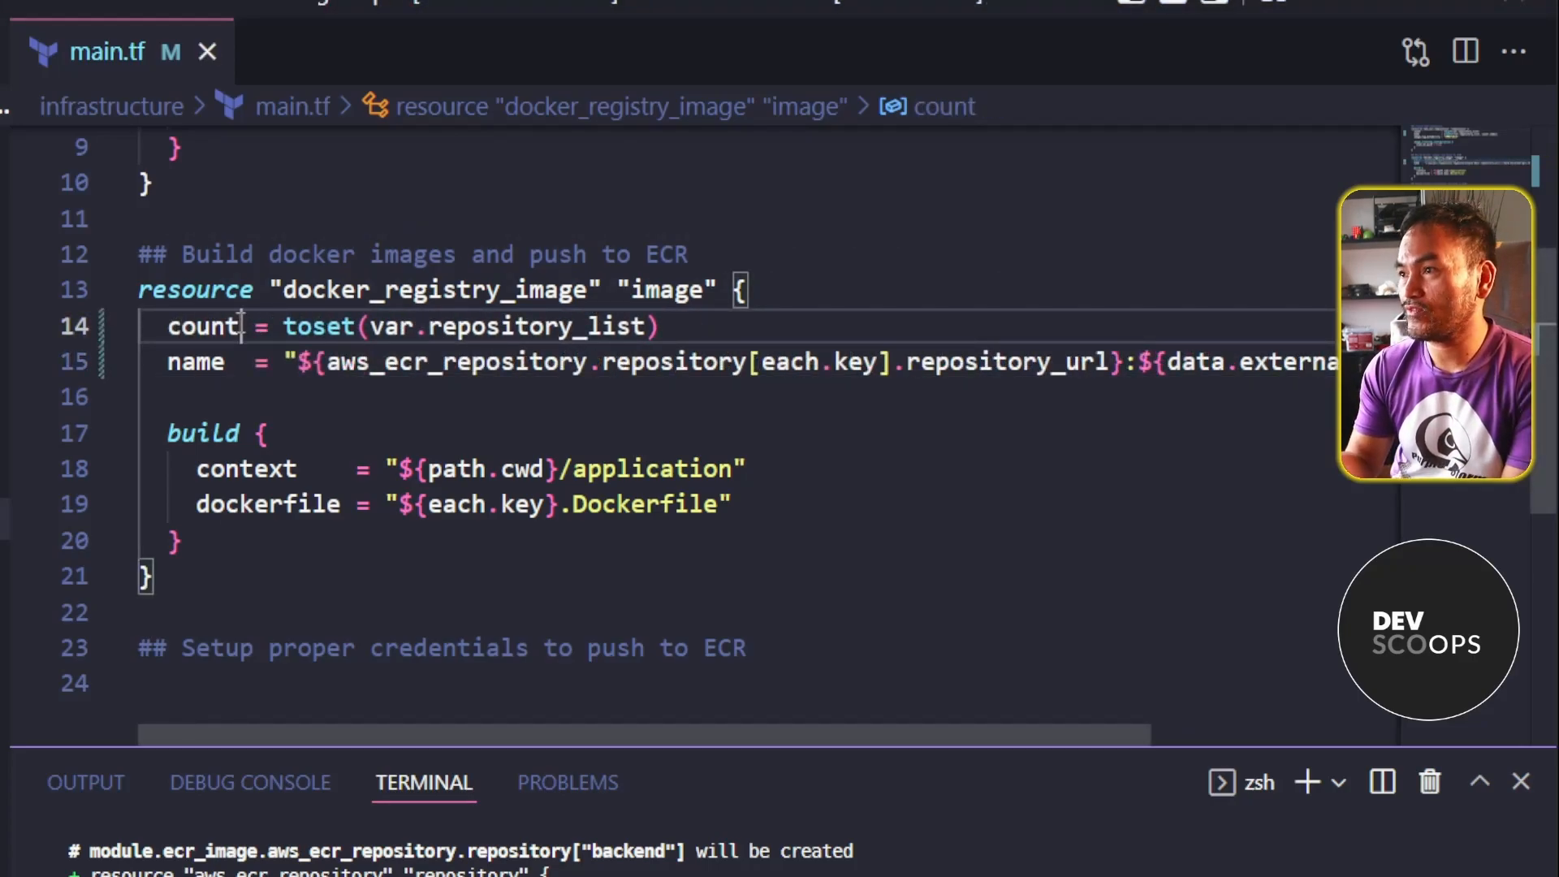
# Set the docker image resource to count = length(var.repository_list) with count.index
pyautogui.write('le')
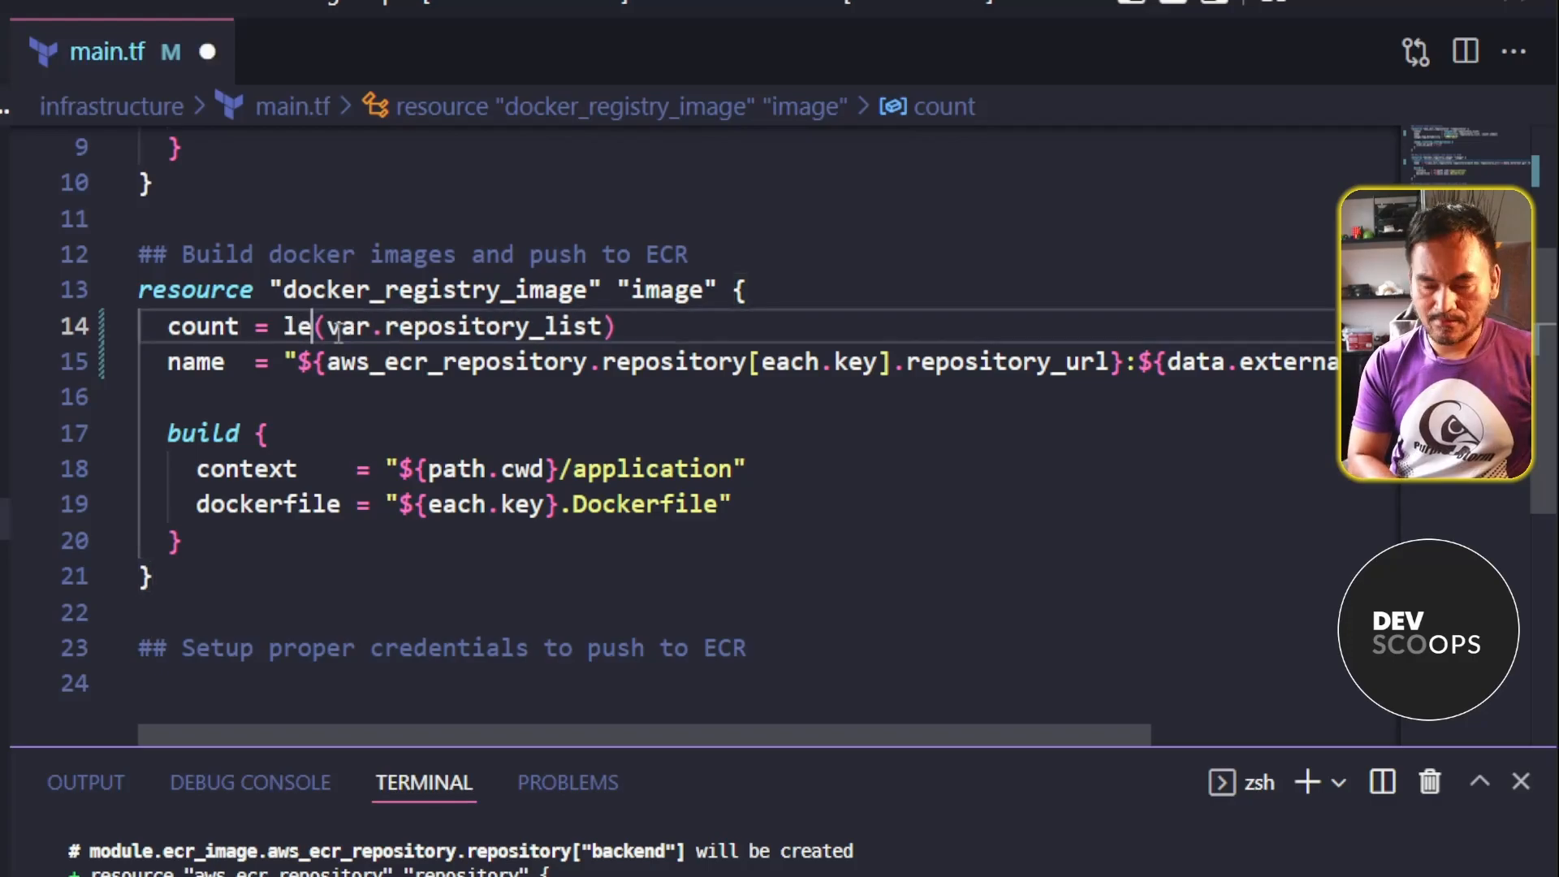
pyautogui.write('ngth')
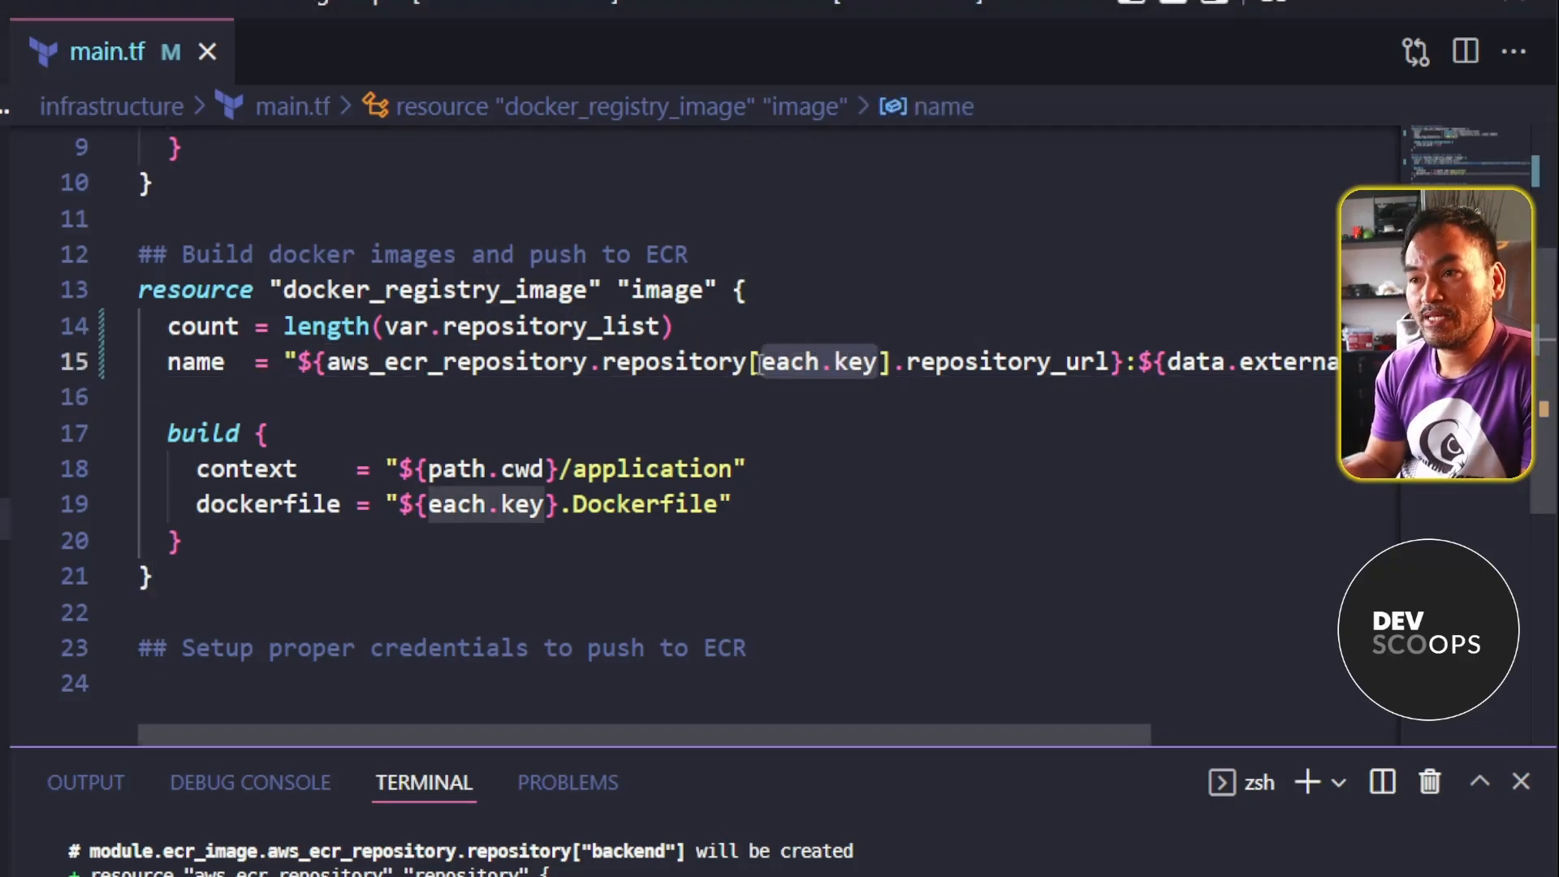
pyautogui.write('count.index')
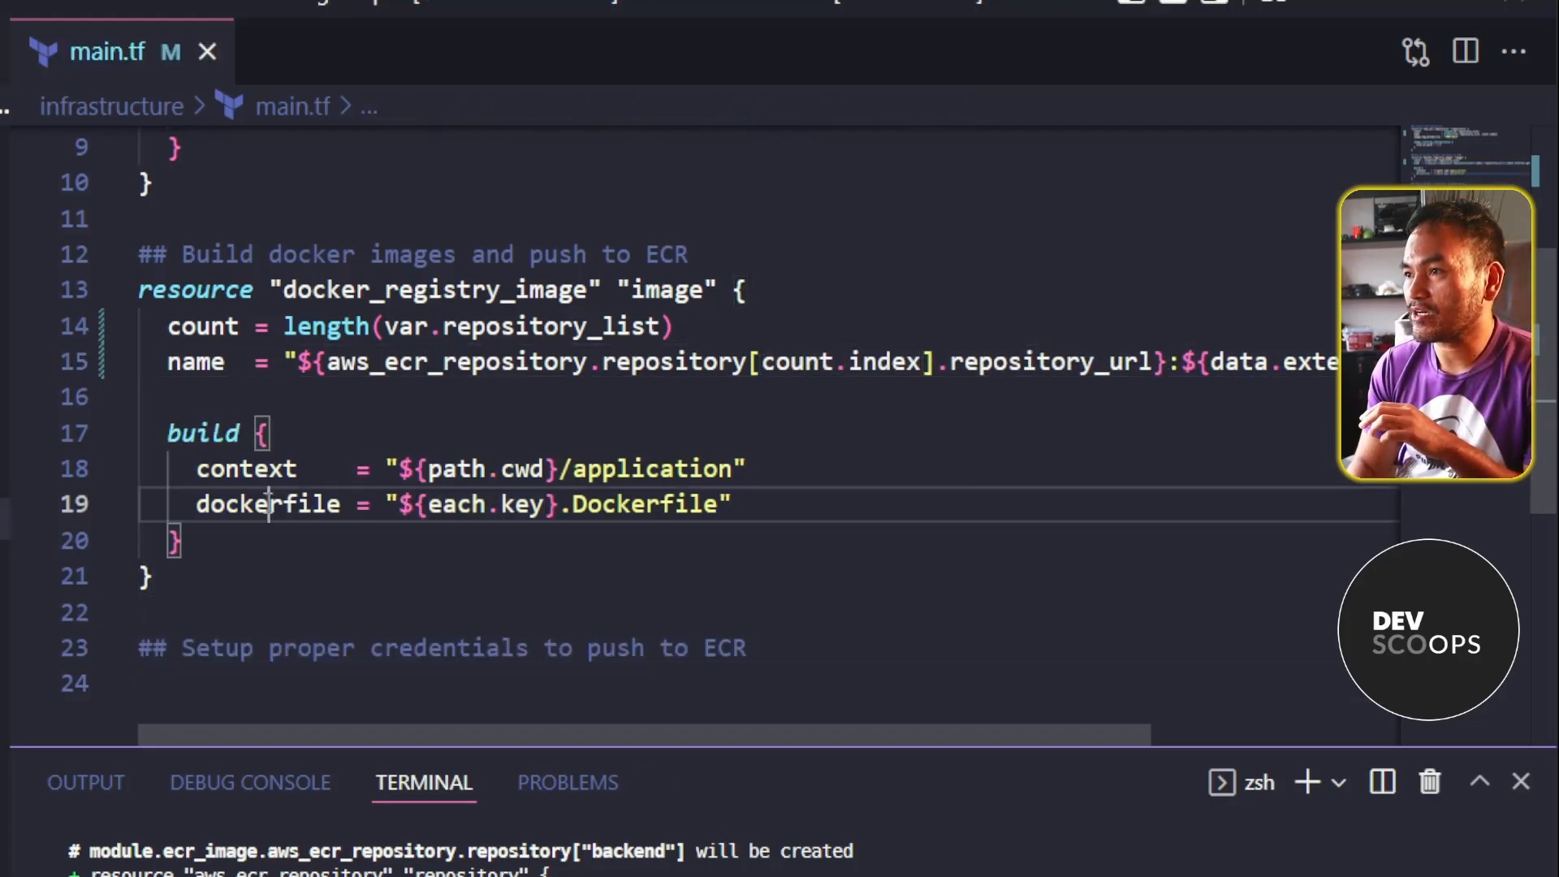
# Build the Dockerfile name with element(var.repository_list, count.index)
pyautogui.click(267, 504)
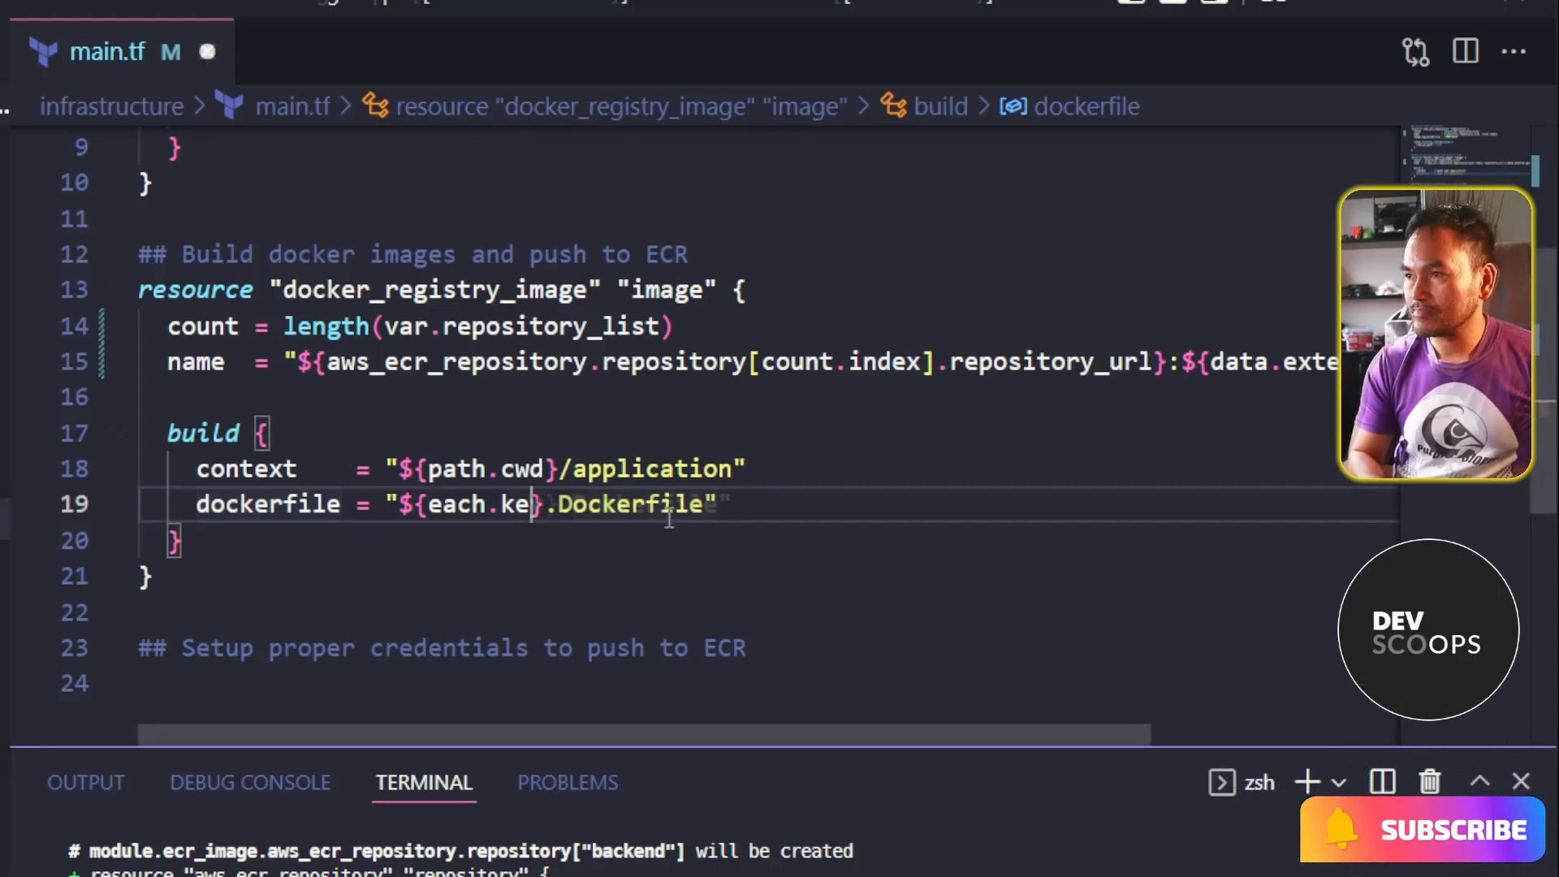
pyautogui.write('element(var.repository_list, count.index)')
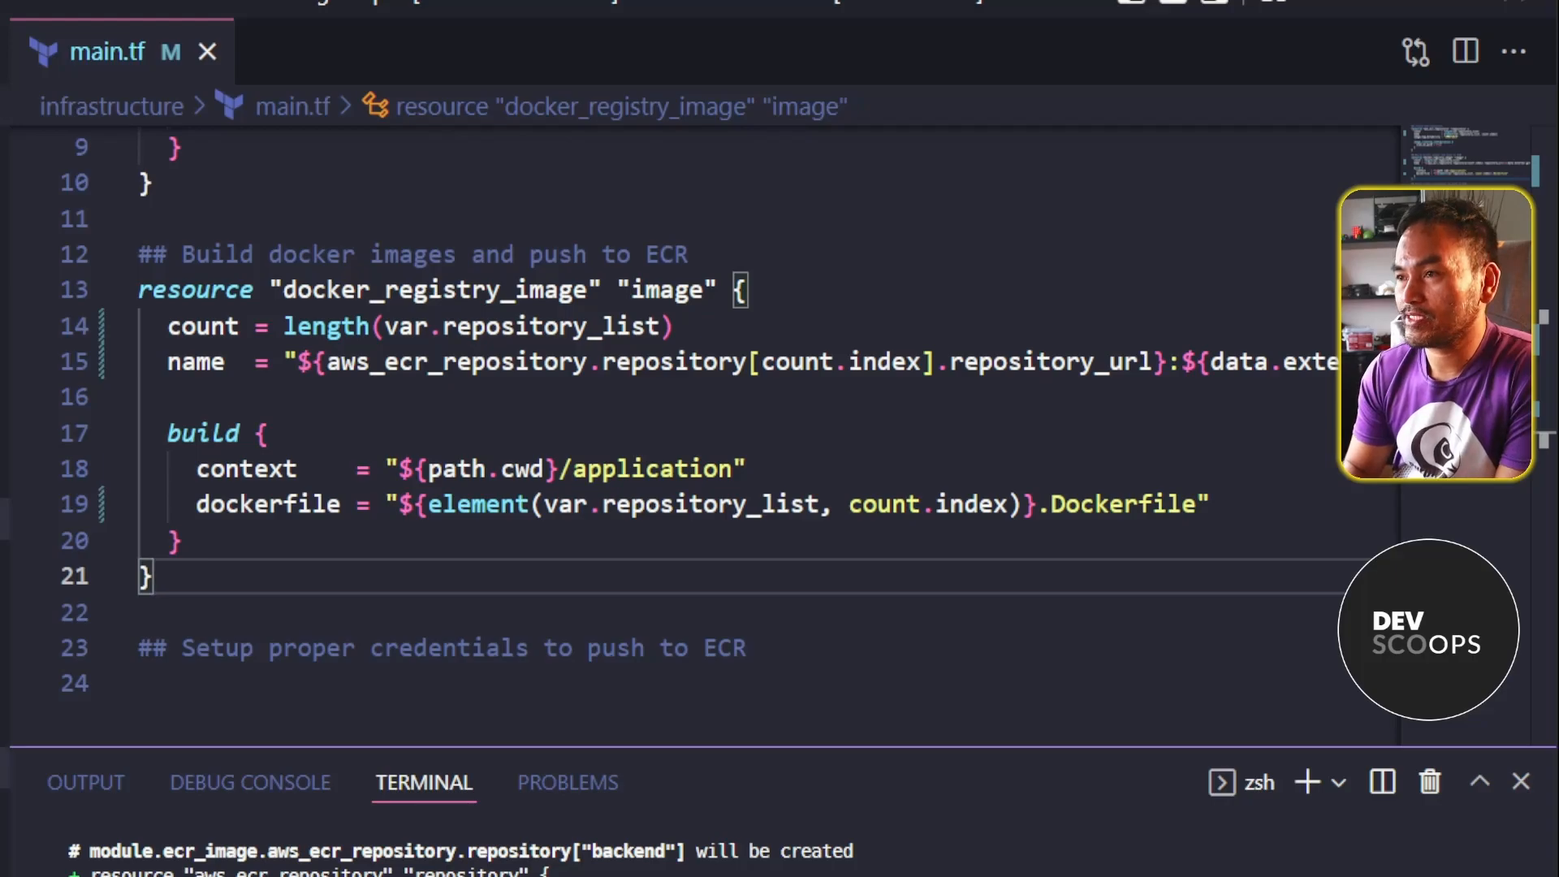
# Open outputs.tf to review the worker image output using index(var.repository_list, "worker")
pyautogui.click(347, 51)
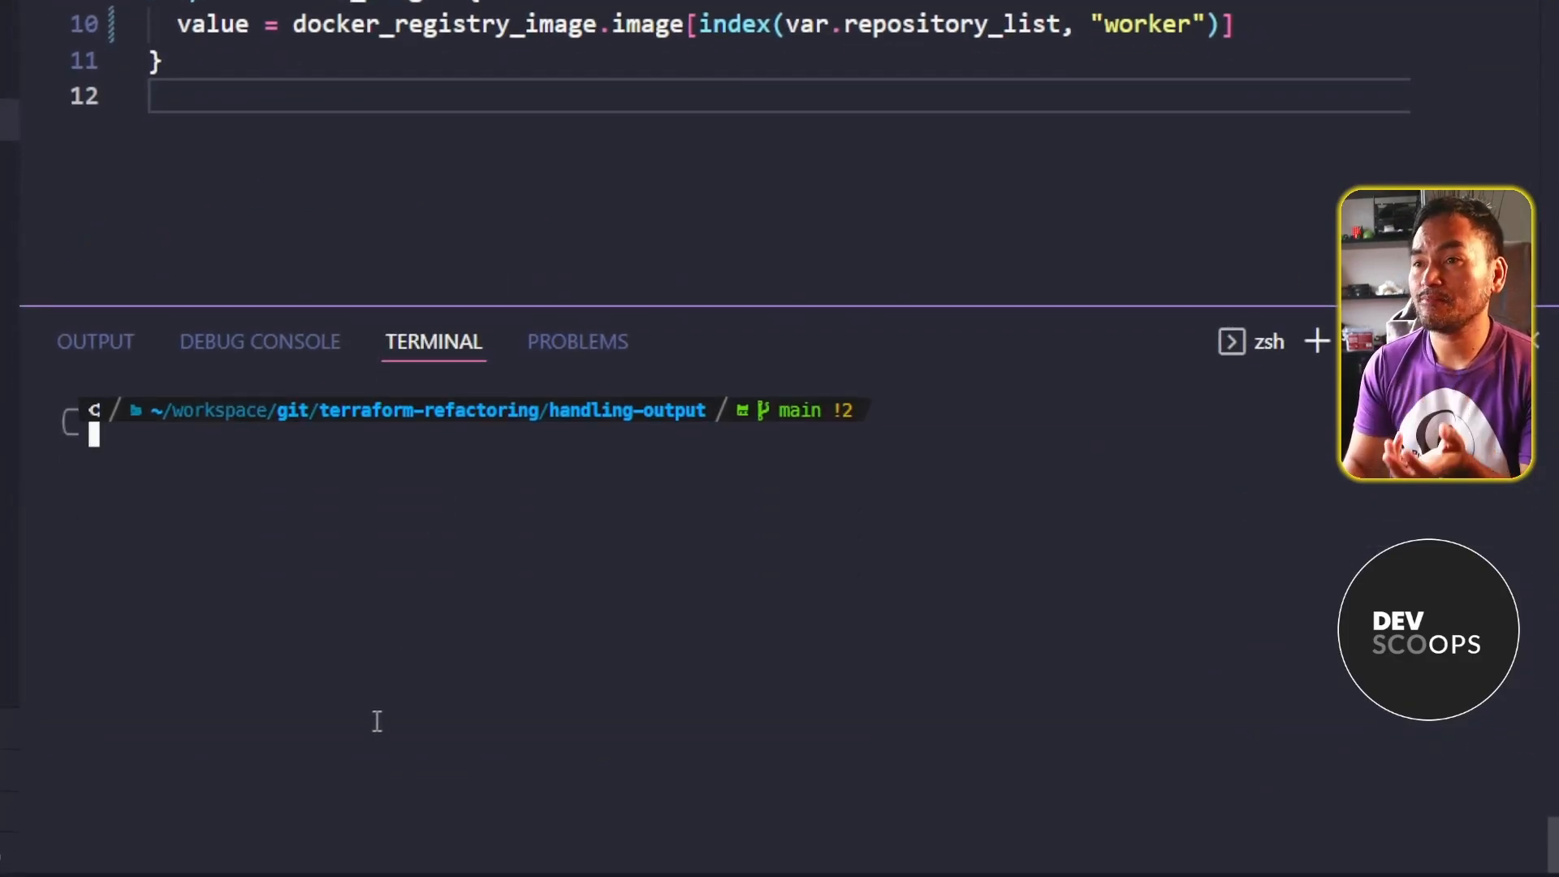
# Rerun terragrunt plan and scroll through the count-indexed resources, 4 to add
pyautogui.write('terragrunt plan')
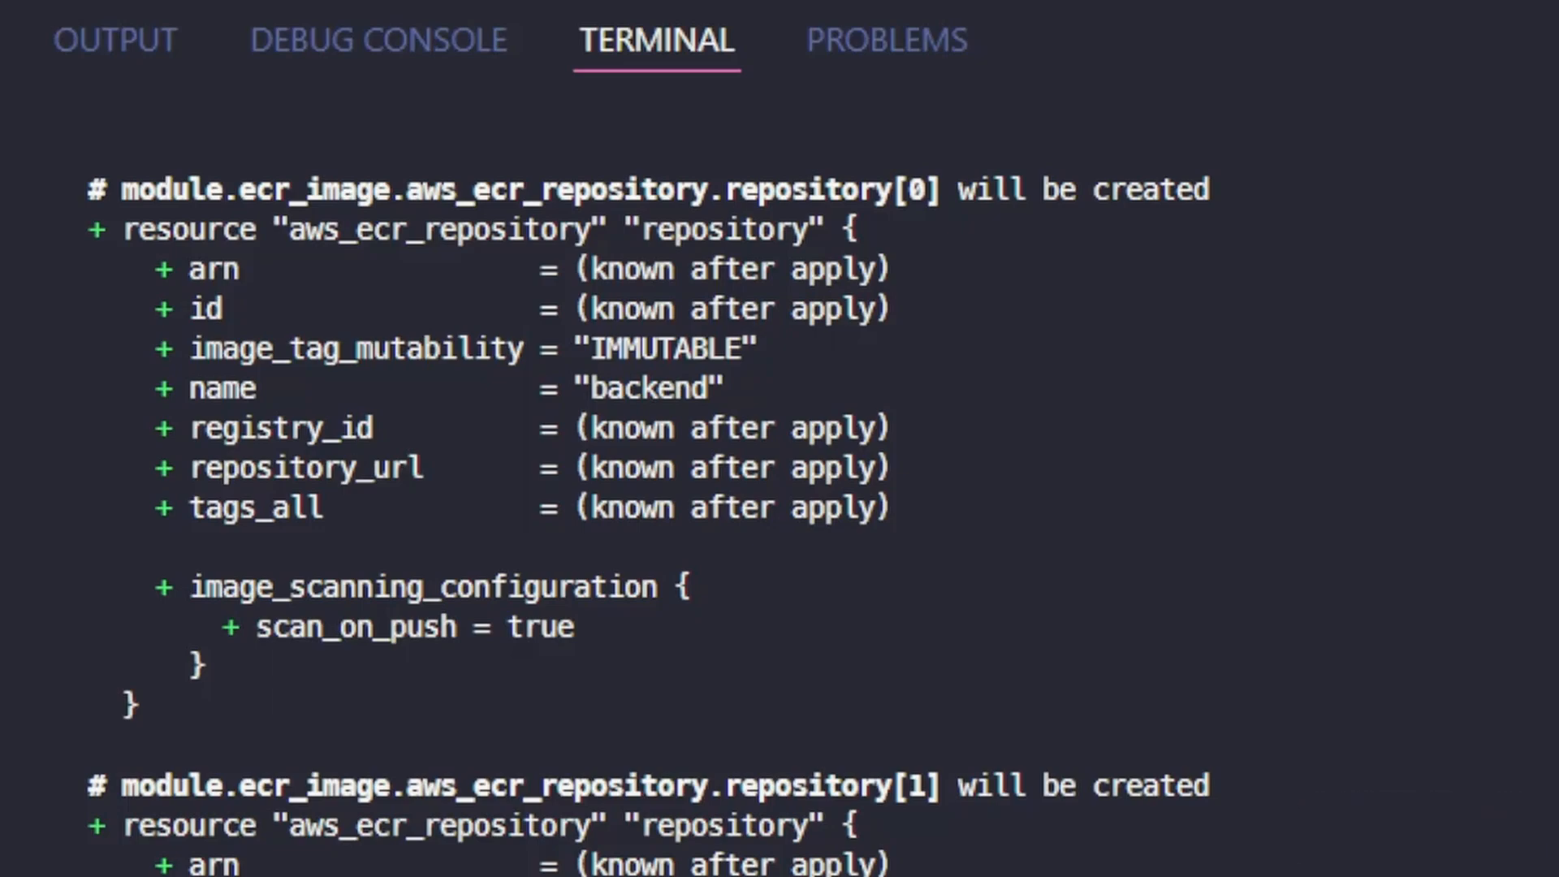
pyautogui.scroll(-3)
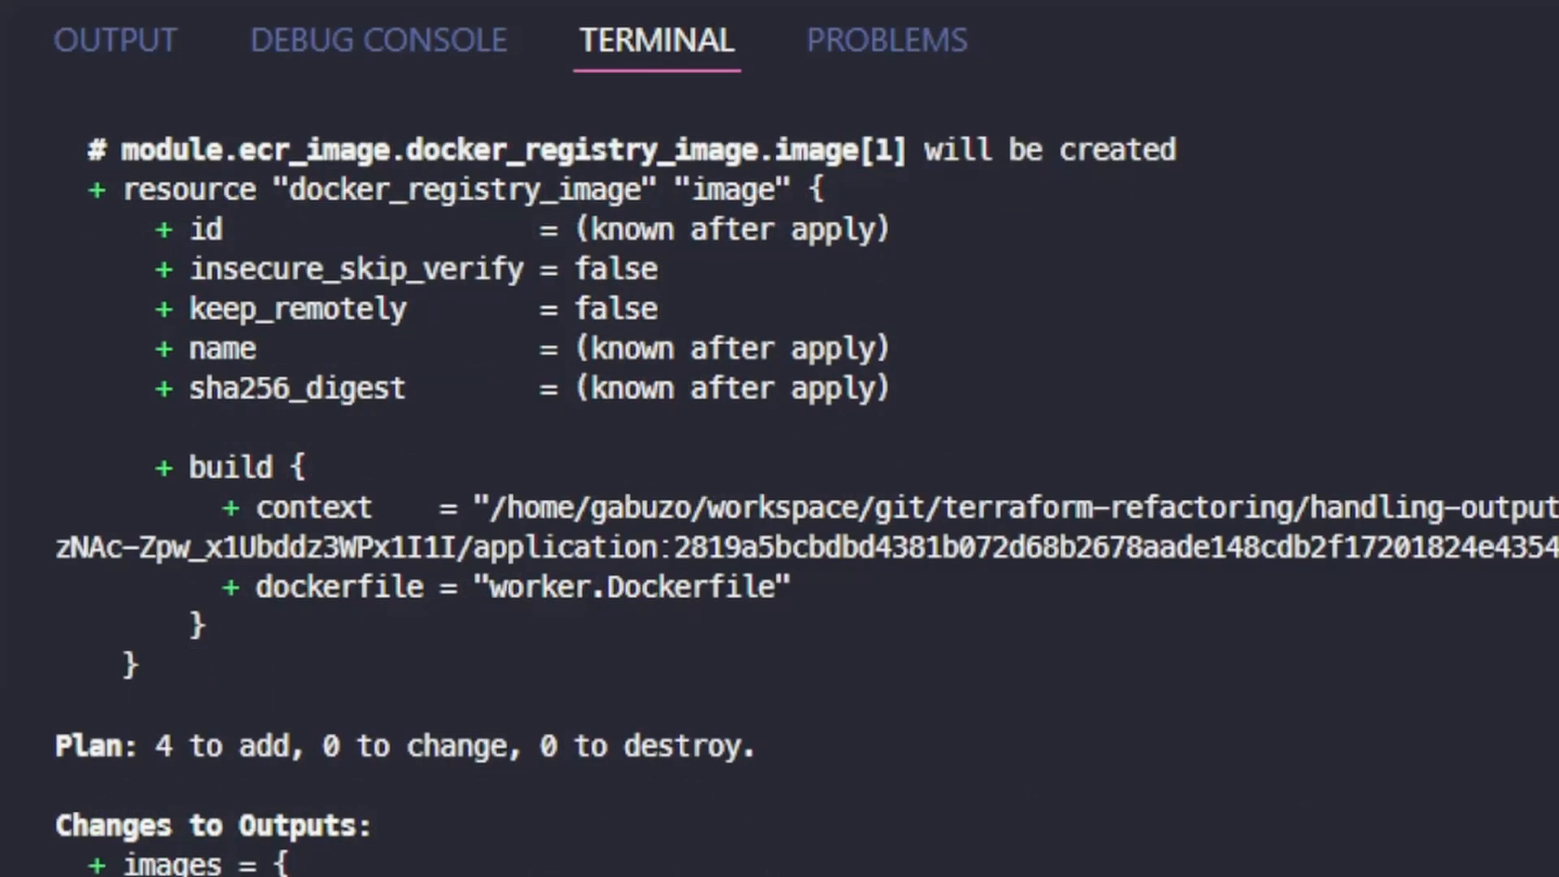